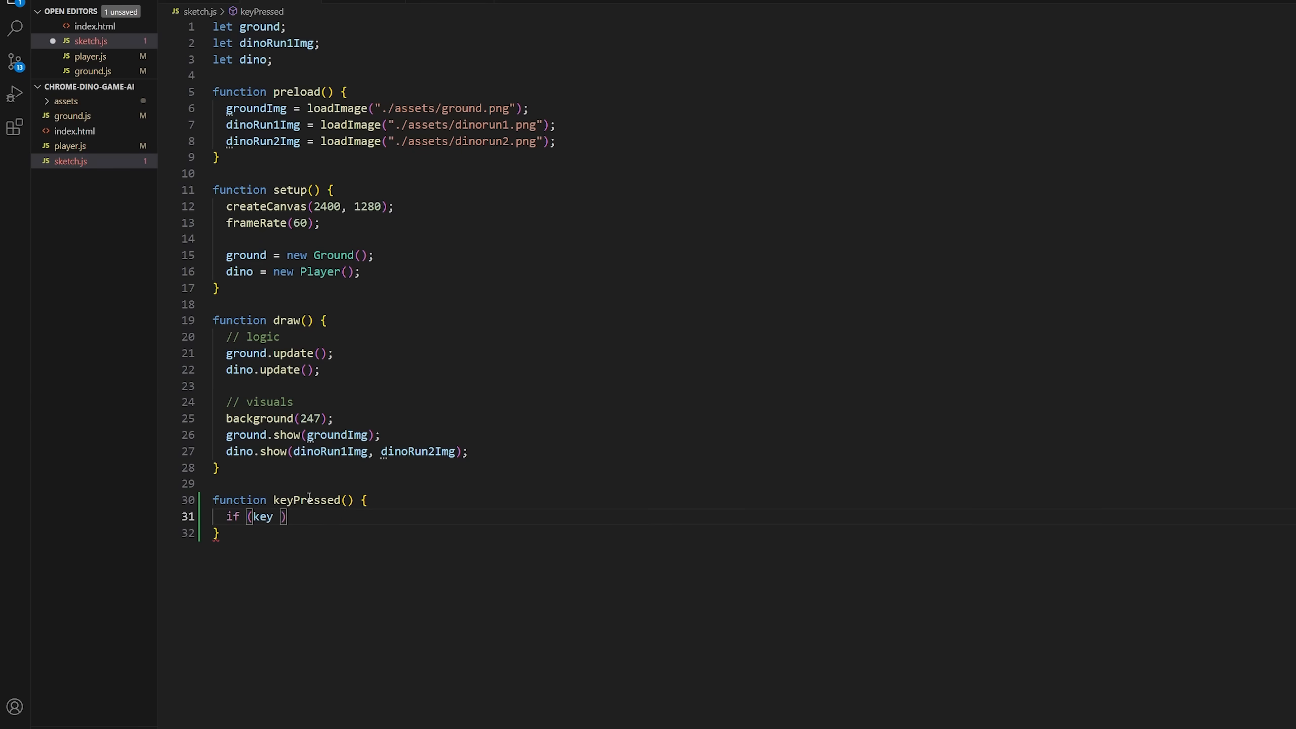
Continue the if (key === ...) check inside keyPressed() calling the dino's actions.
click(91, 55)
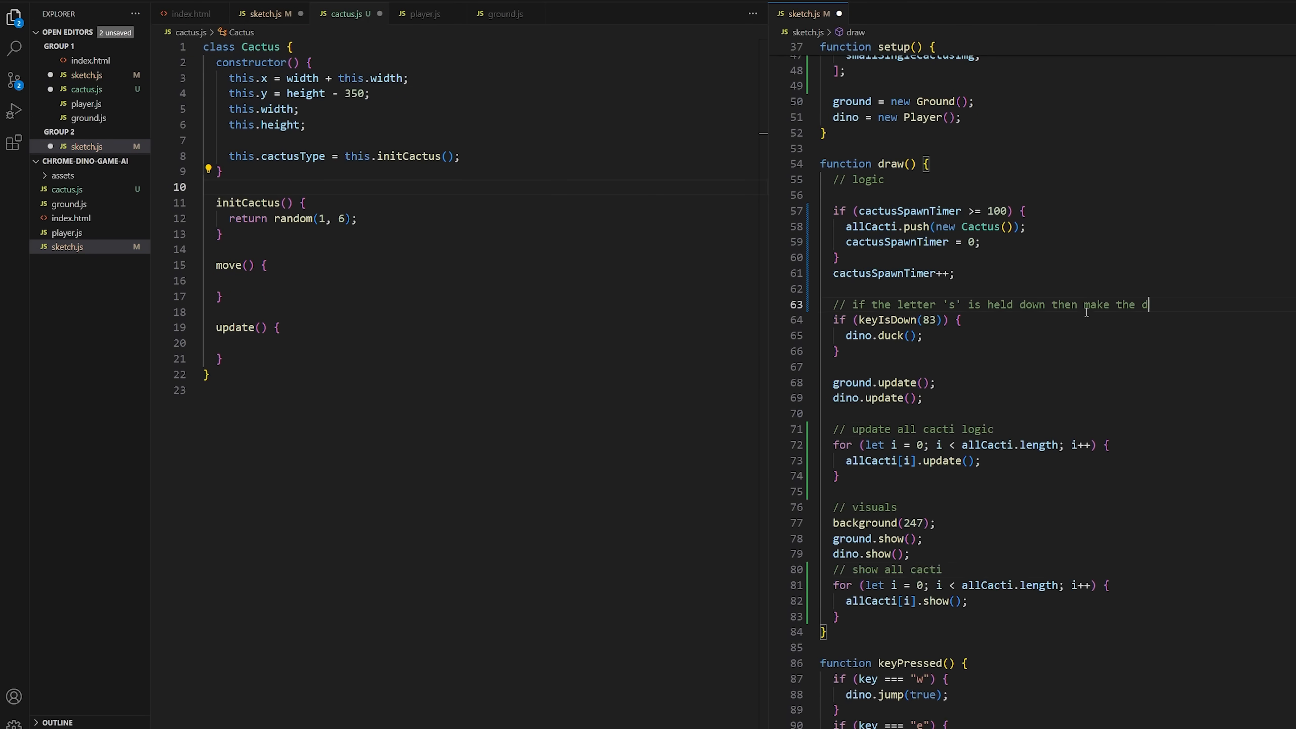
Finish the comment noting the dino ducks while s is held.
click(345, 13)
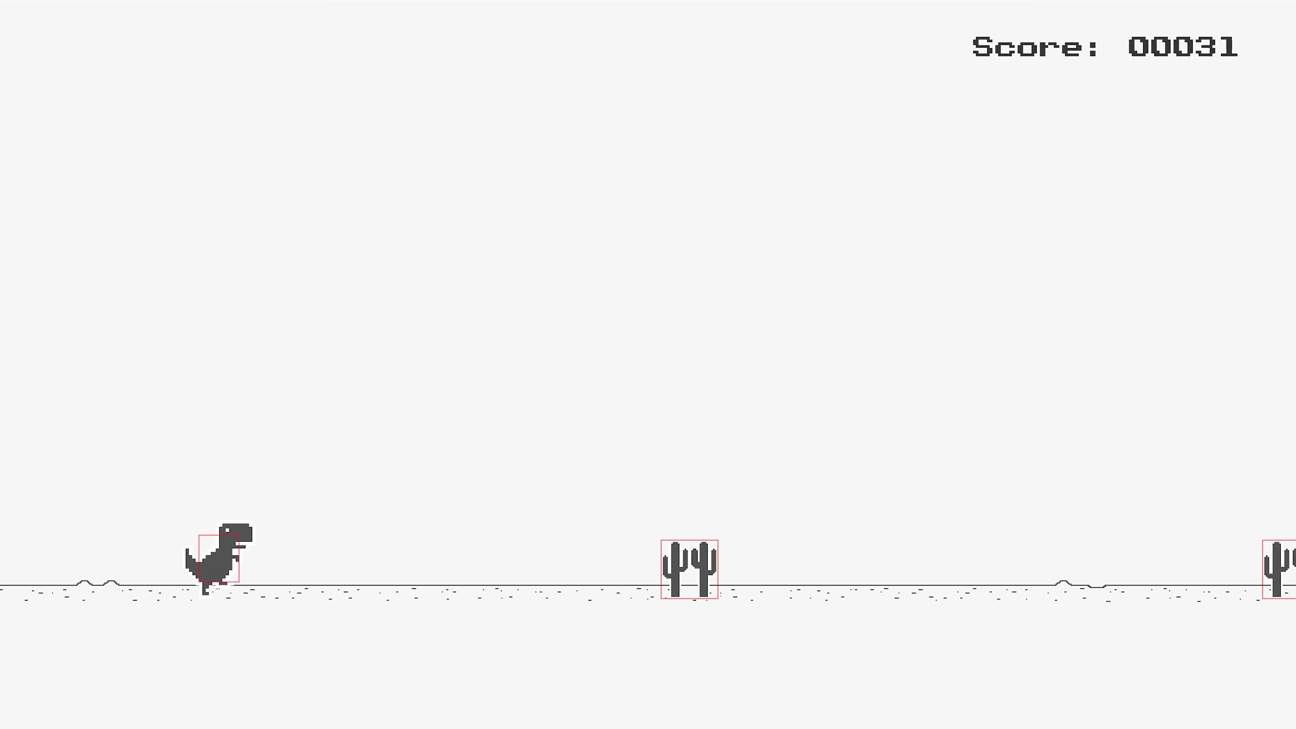
Jump the dino over the cacti with Space, clearing them past score 334.
key(space)
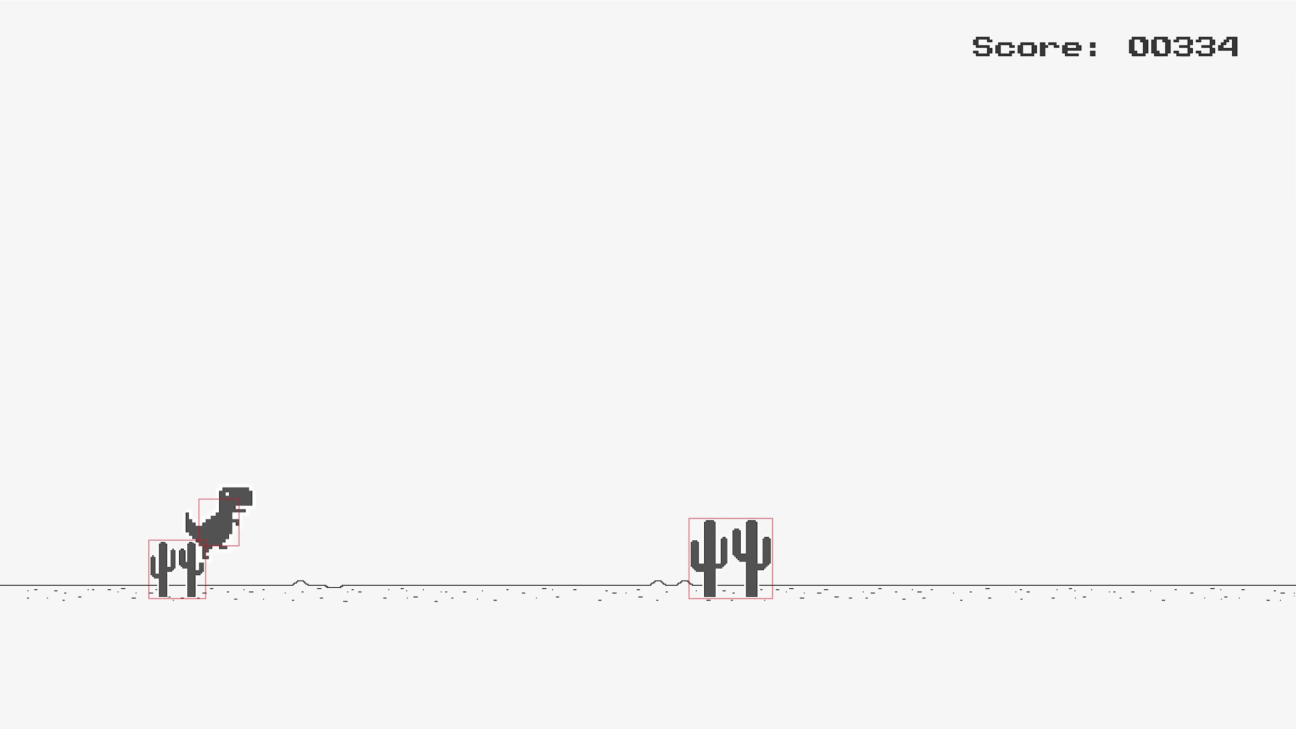
key(space)
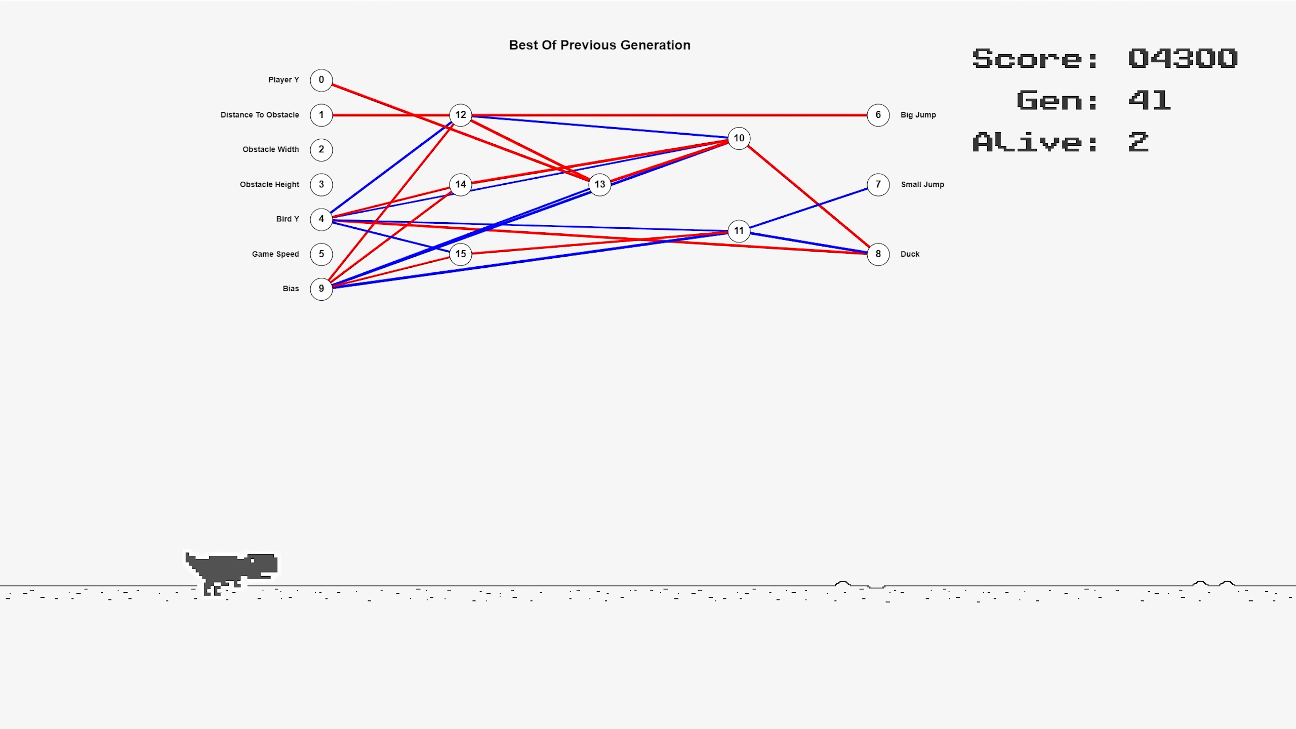
Set the simulation speed to 5x with the fast-forward button.
click(72, 58)
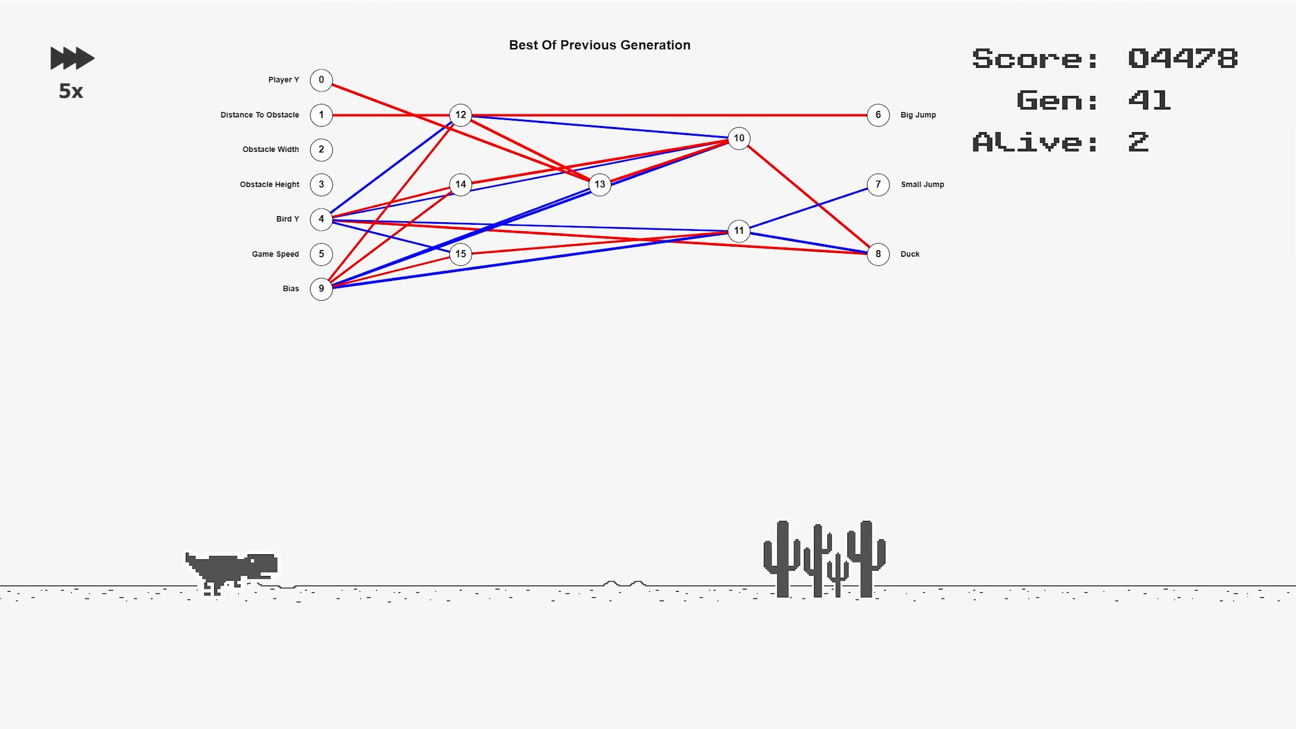